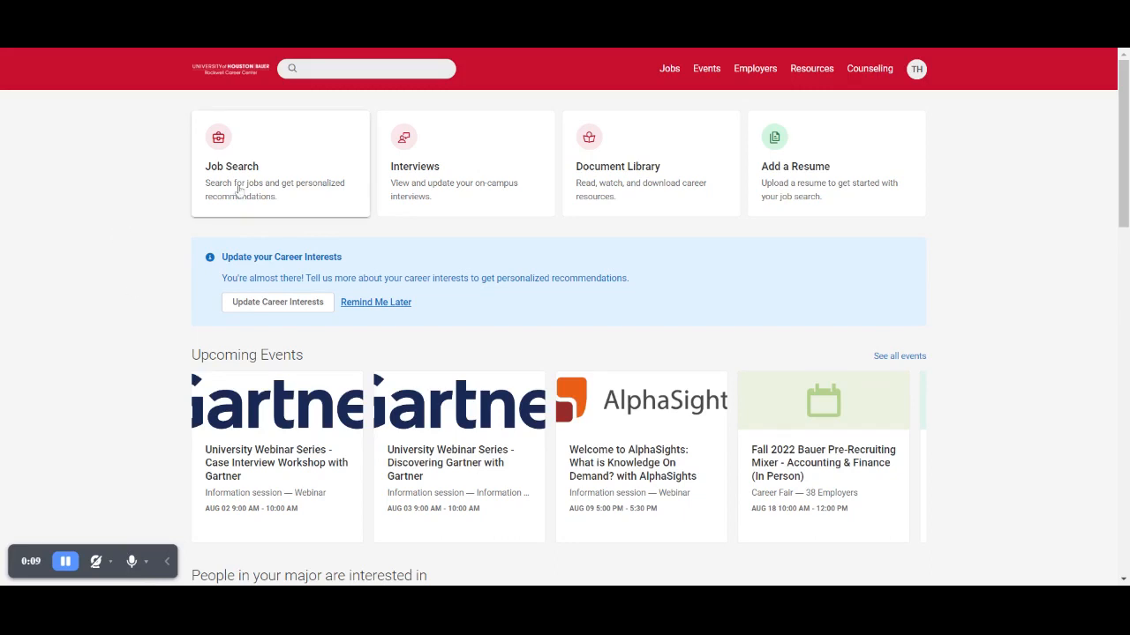
mouse_move(628, 102)
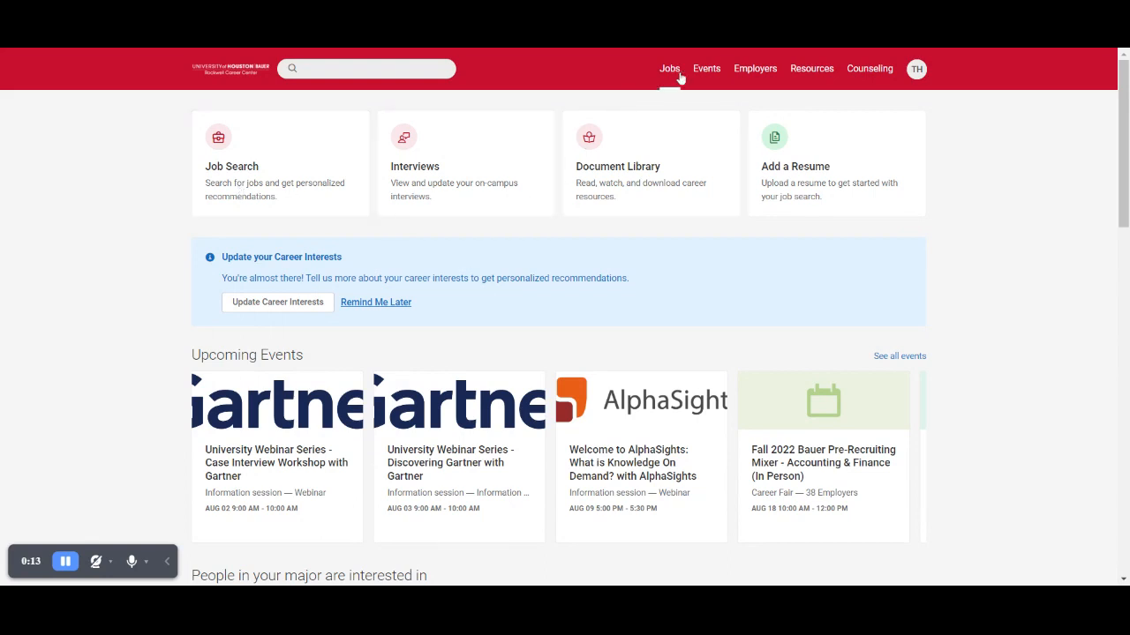
- Go to the Job Postings search page from the Jobs link in the top navigation
left_click(667, 69)
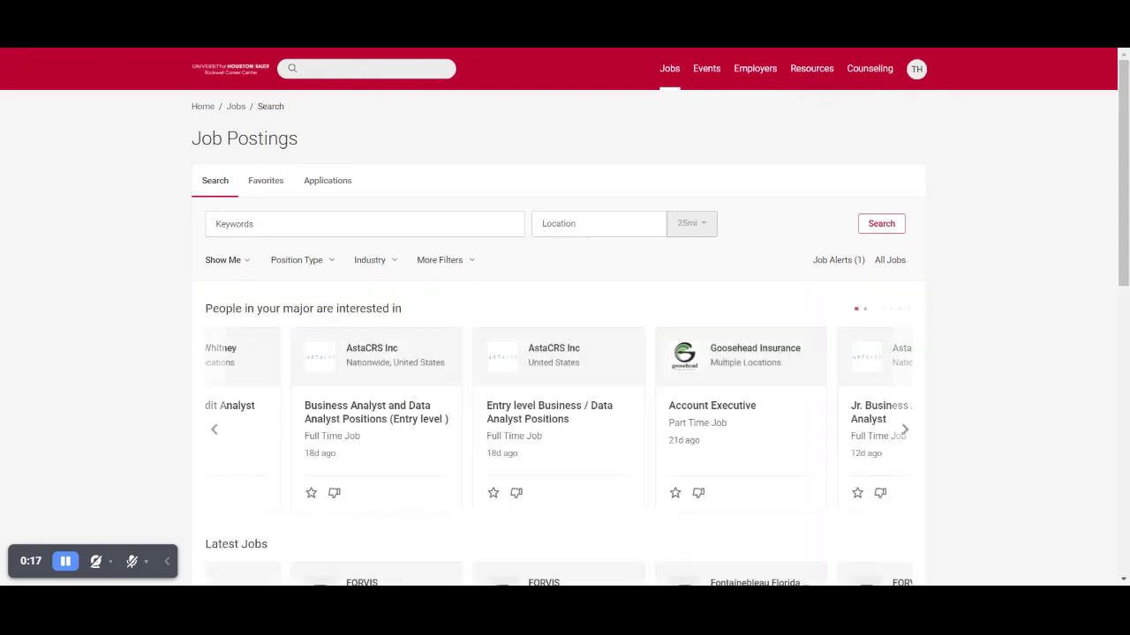
mouse_move(458, 264)
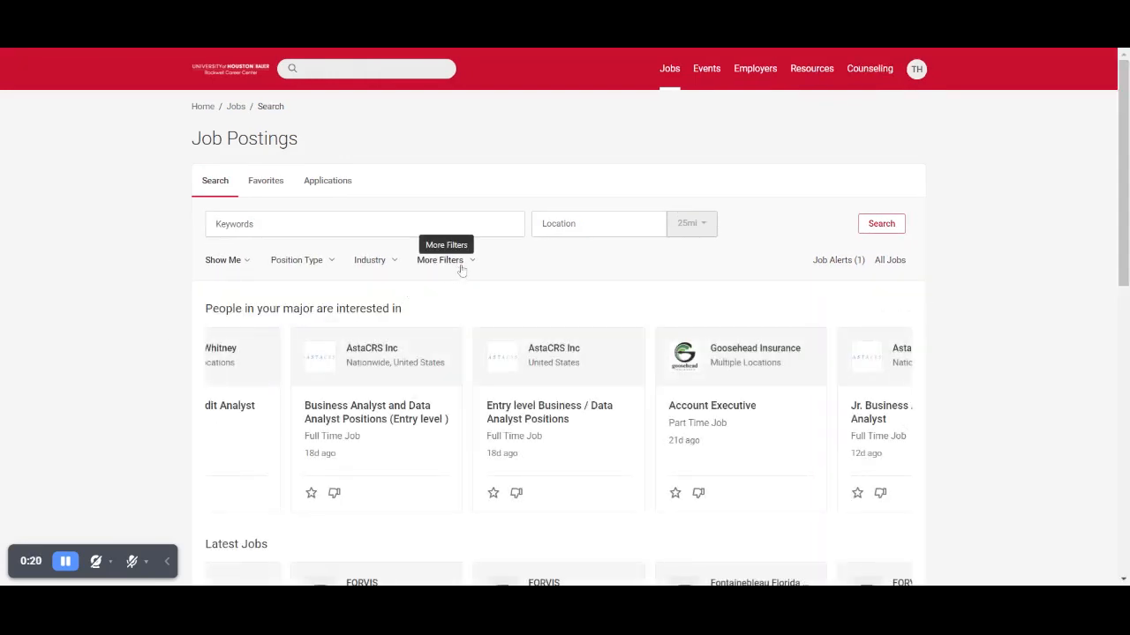
- Filter jobs to MIS major, BBA degree, and Paid - Salary or Paid - Hourly, then apply
left_click(439, 259)
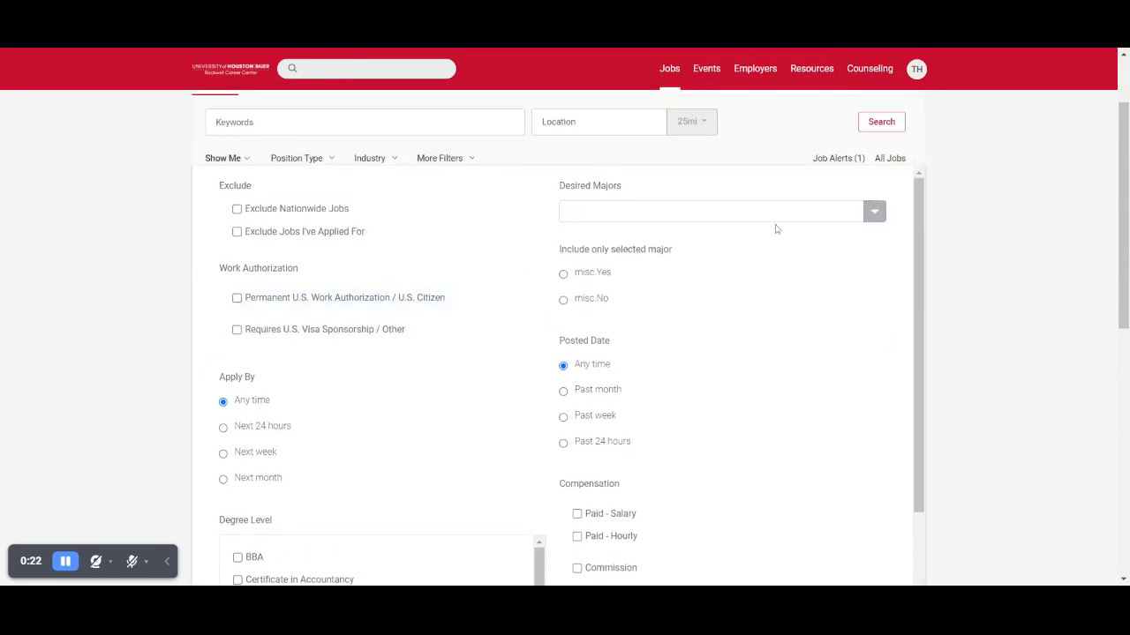
left_click(875, 212)
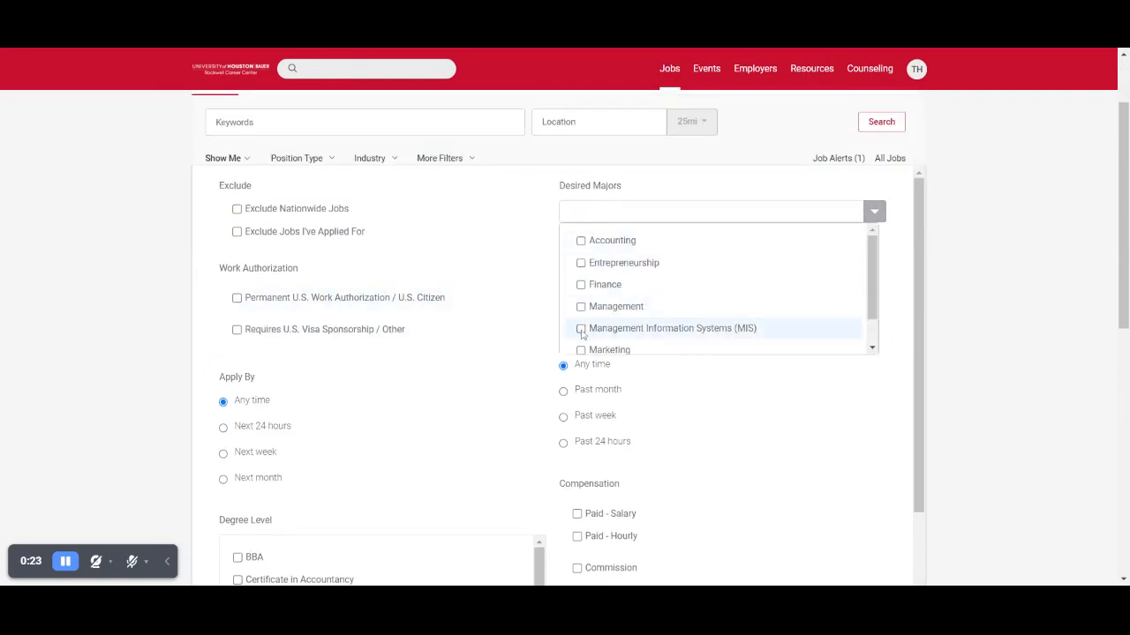
left_click(581, 328)
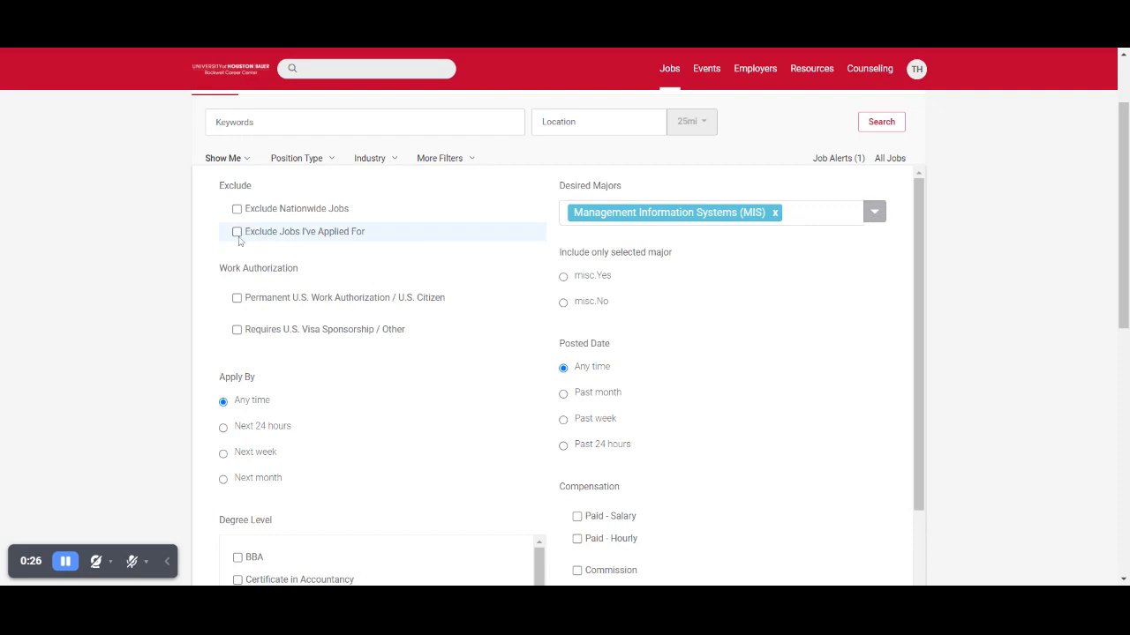
scroll("down", 3)
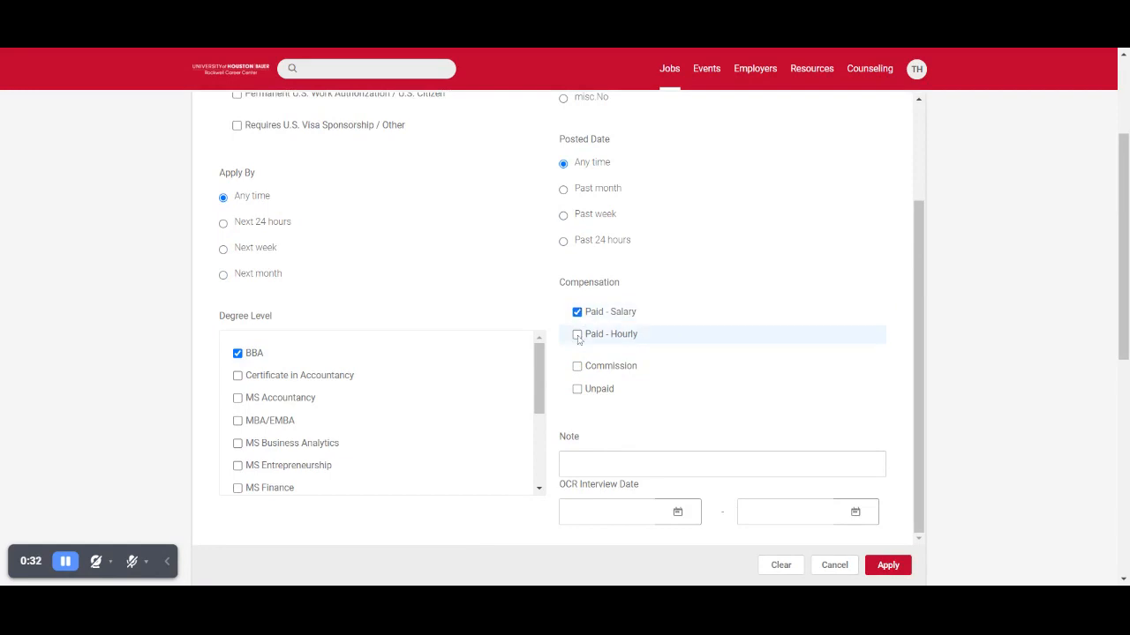
left_click(577, 336)
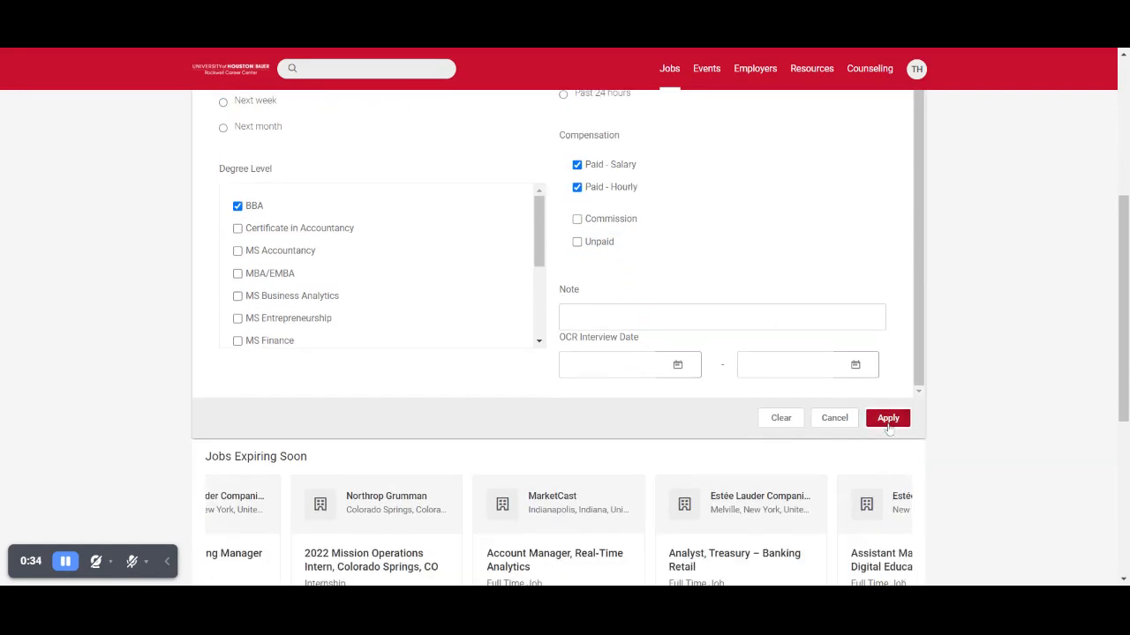
left_click(888, 416)
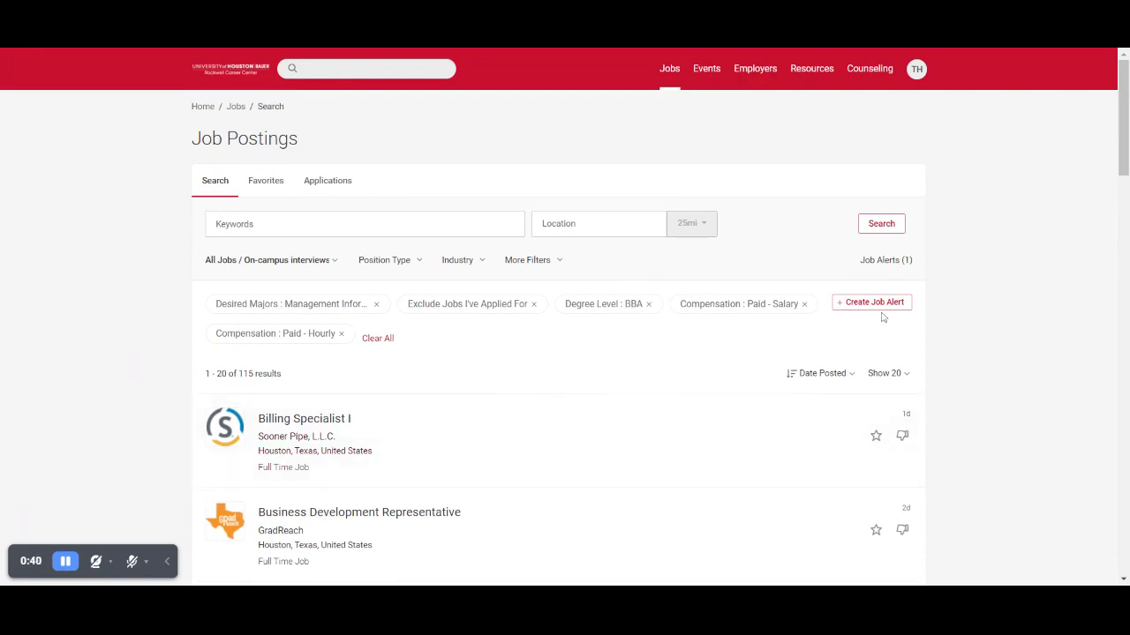
- Save the filtered search as a job alert and view the Job Alerts list
left_click(872, 301)
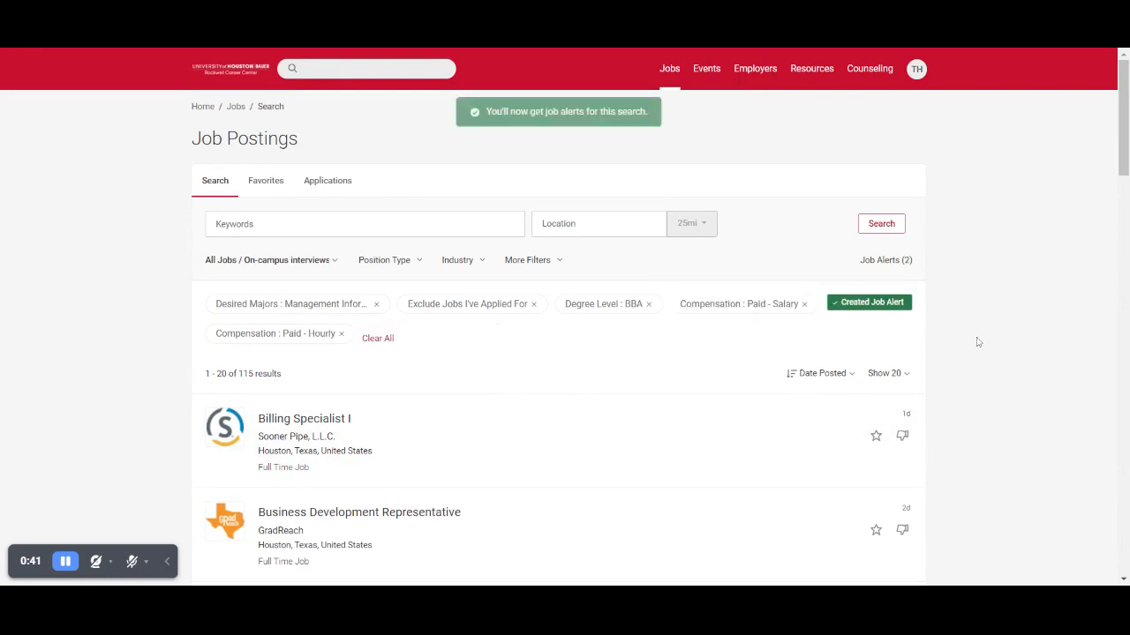
left_click(883, 260)
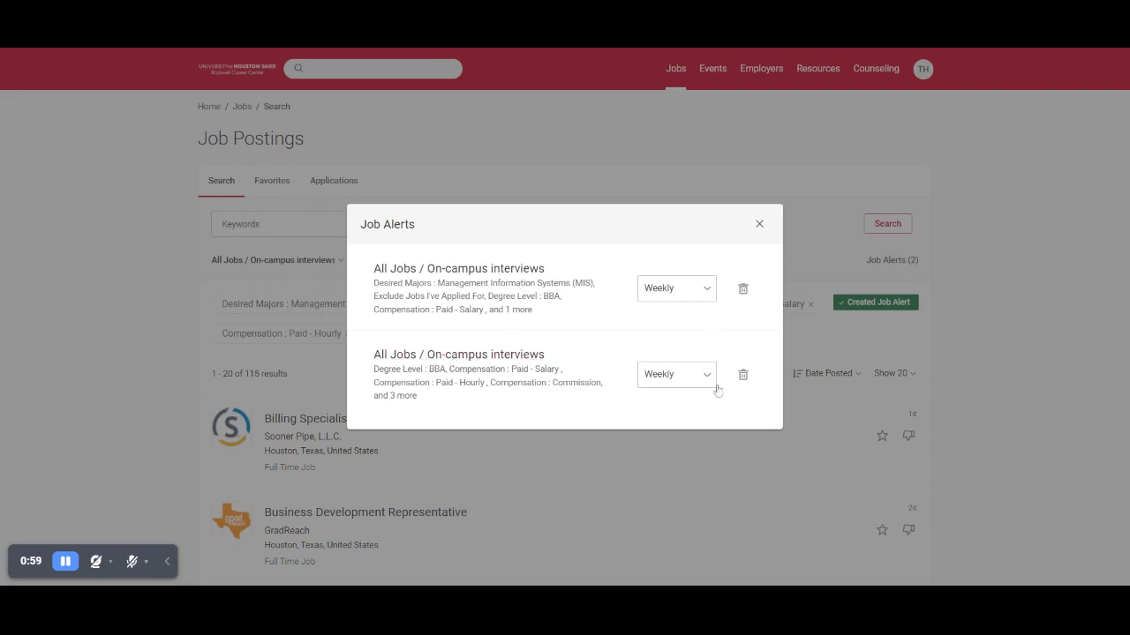
mouse_move(741, 374)
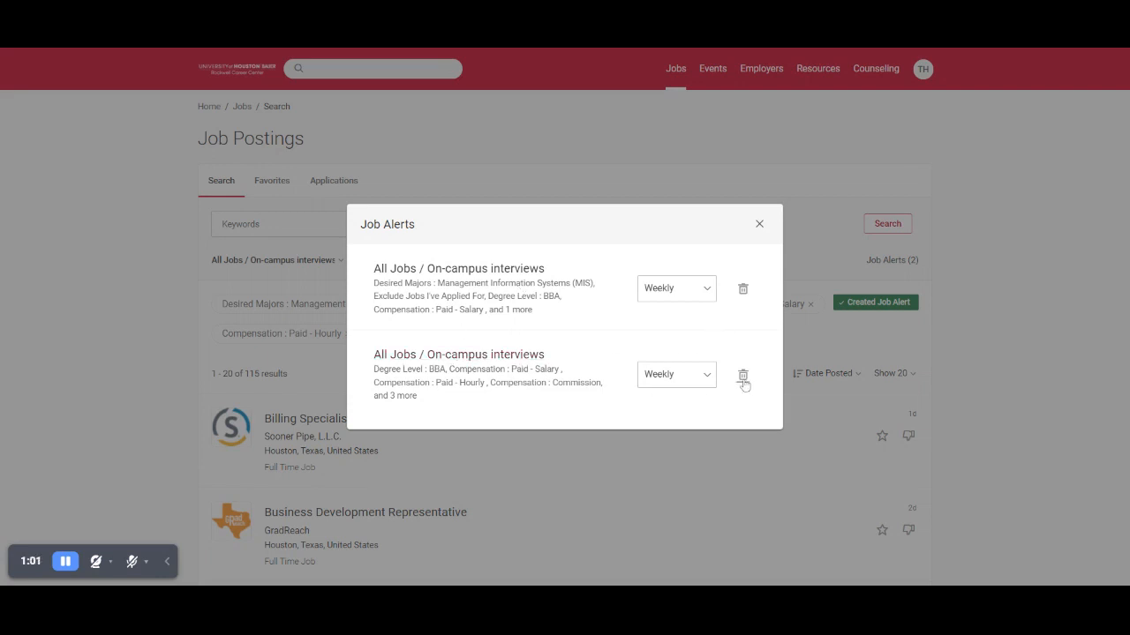
- Delete the second job alert, leaving one weekly MIS alert, and close the list
left_click(741, 374)
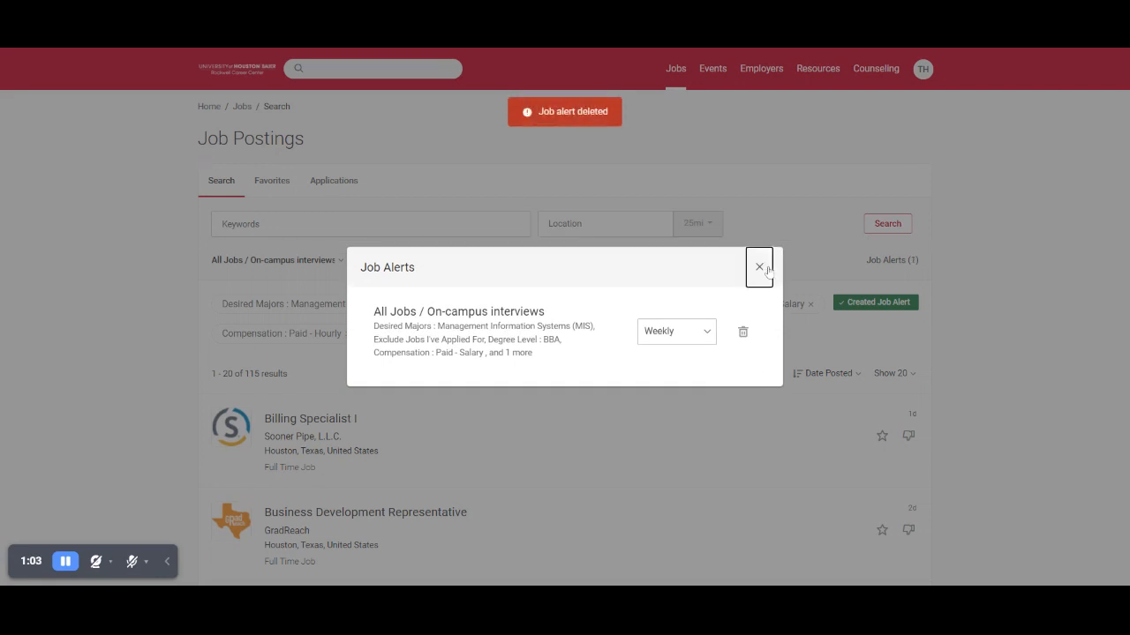
left_click(759, 267)
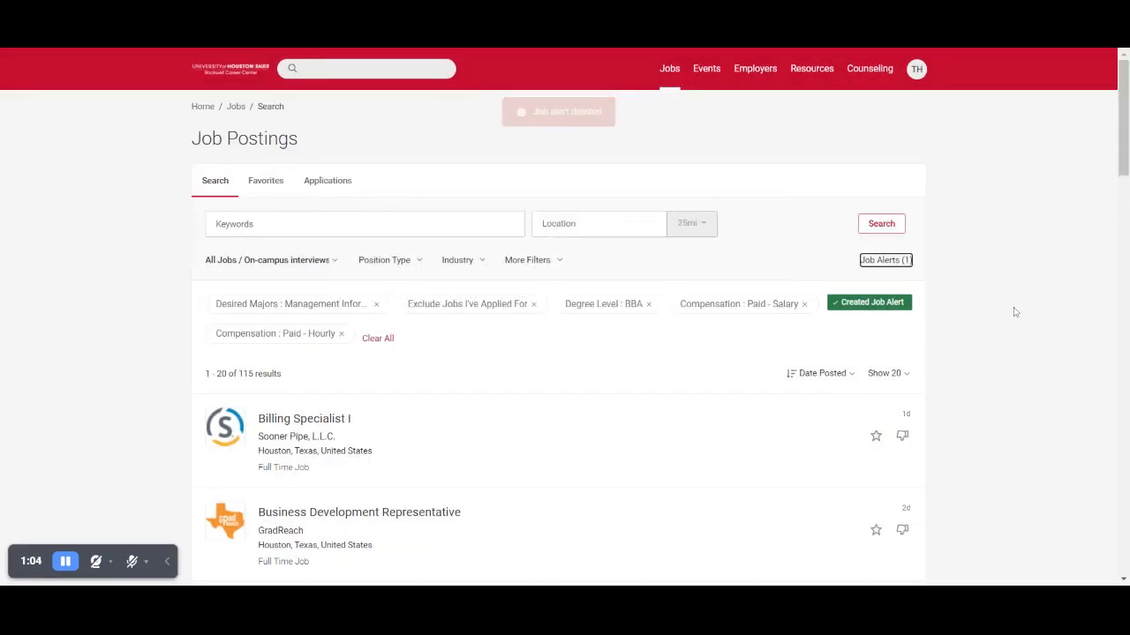